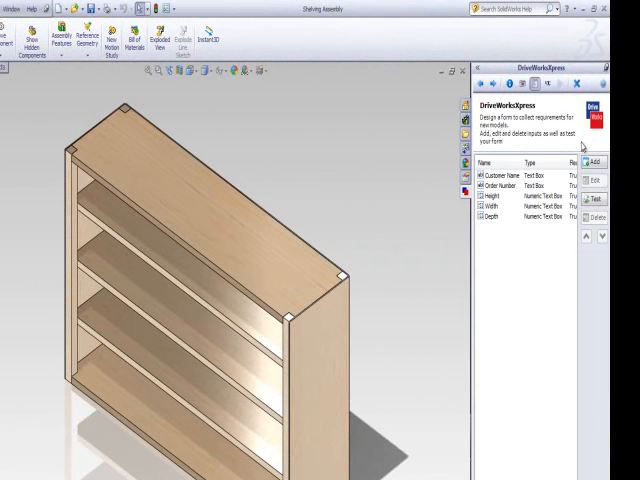
Add a new form input and name it 'Drawn By'
left_click(594, 162)
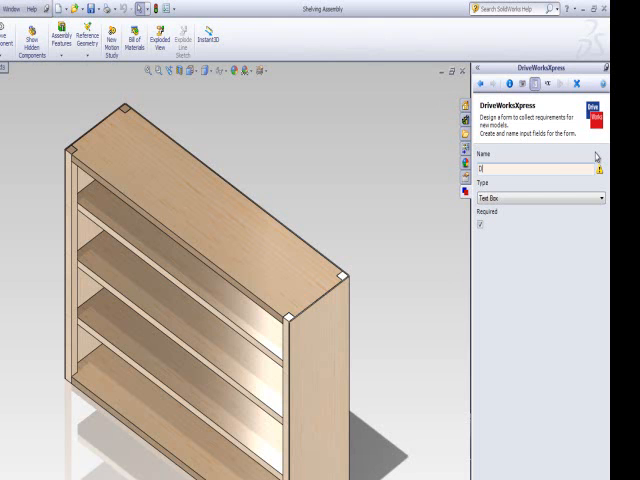
type("Drawn By")
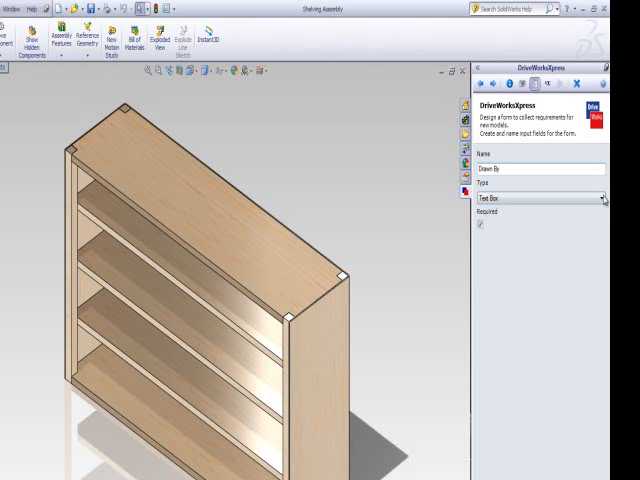
Make Drawn By a required drop-down offering Alan, Simon and Tom, and save it
left_click(603, 198)
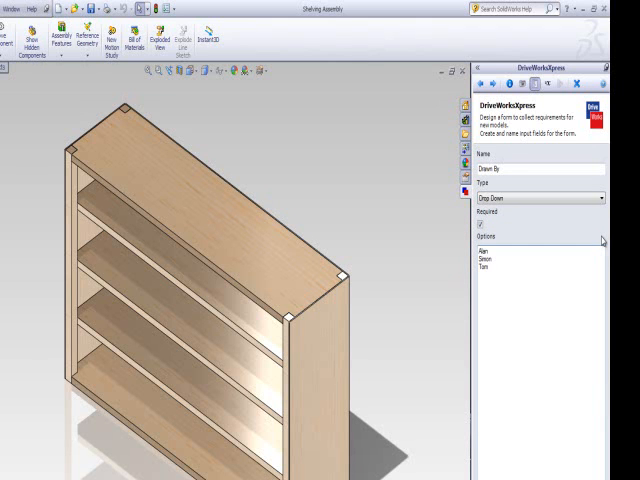
left_click(480, 225)
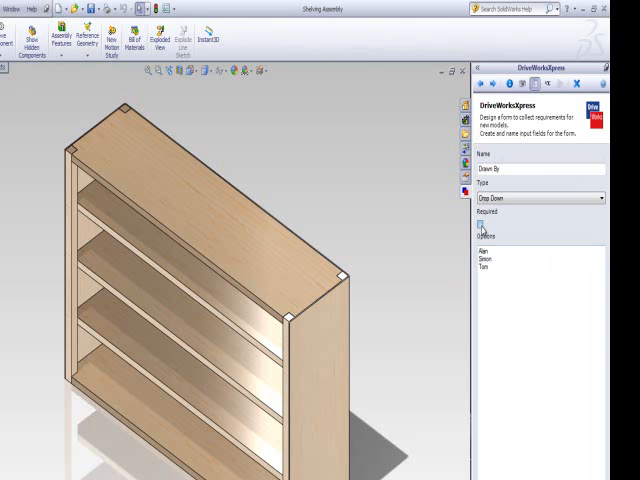
left_click(479, 224)
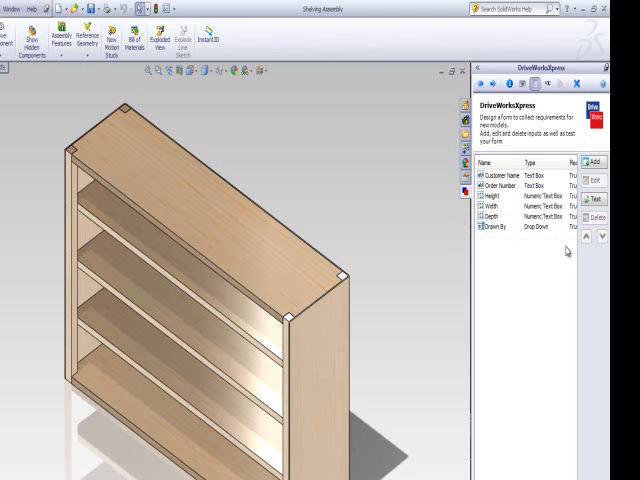
Add a required Material drop-down input with options Oak and Maple
left_click(592, 162)
type("Material")
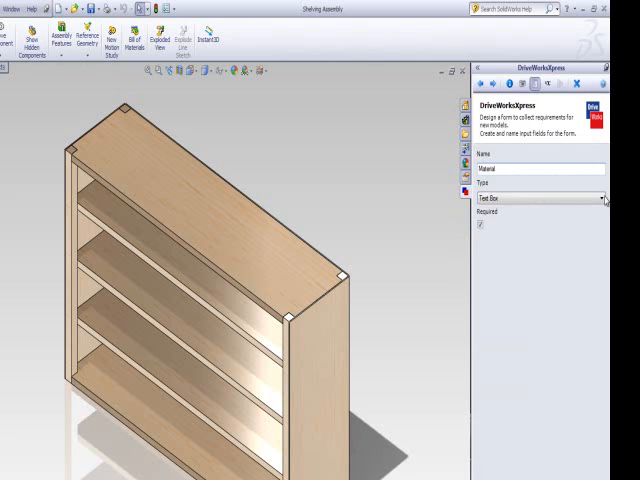
left_click(600, 197)
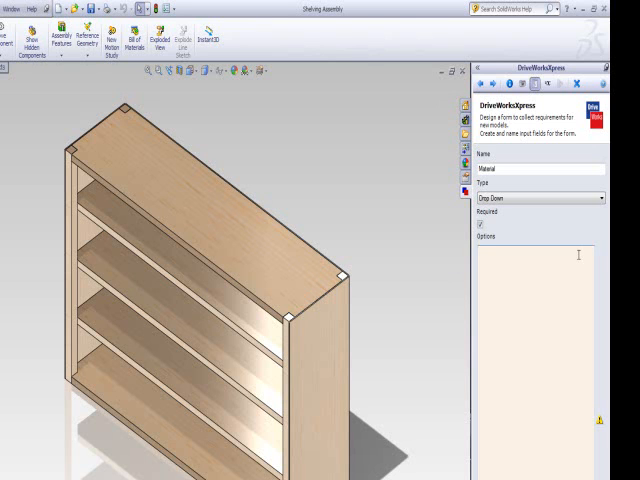
type("Oak")
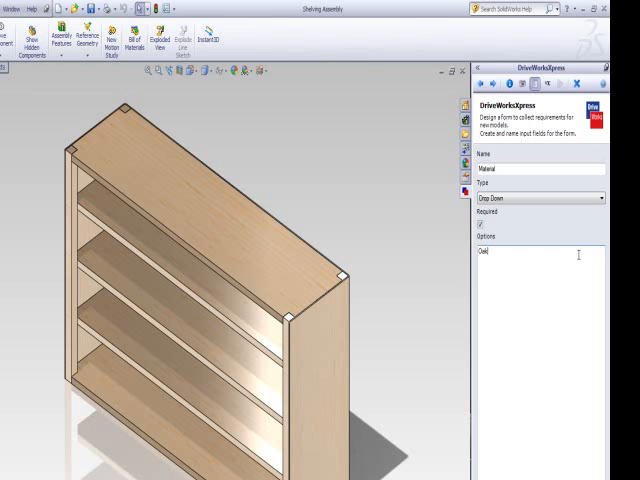
type("Maple")
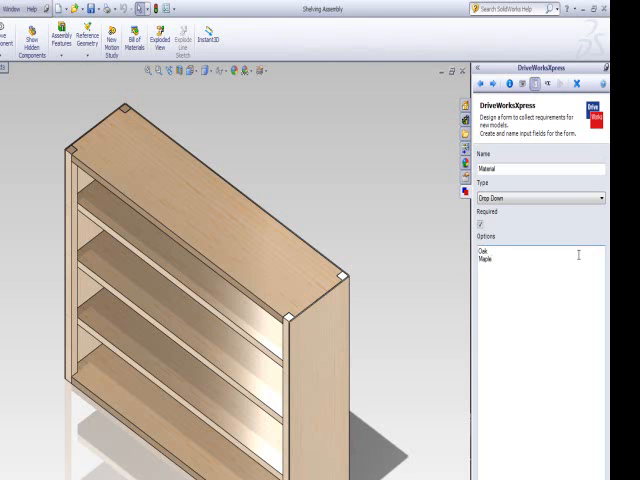
left_click(480, 224)
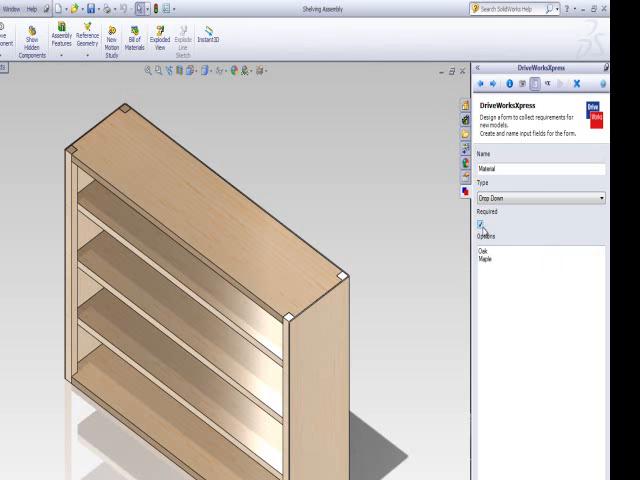
left_click(482, 83)
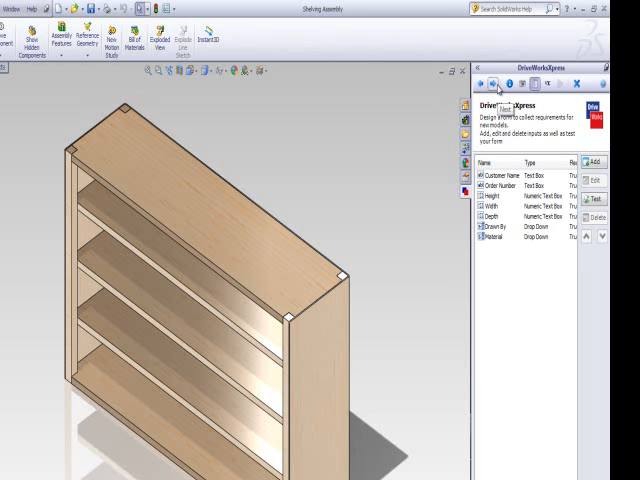